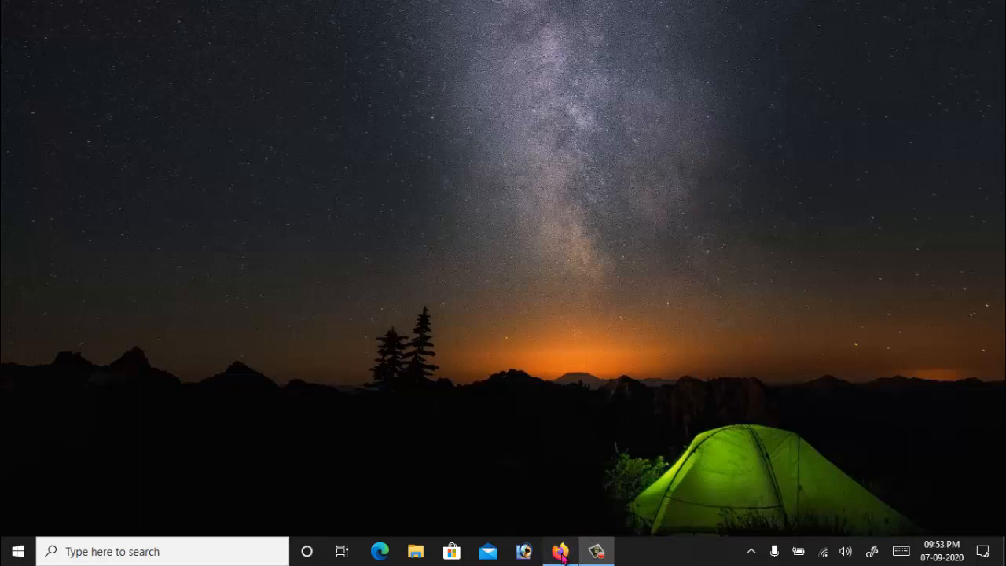
Switch to Firefox on telegram.org and peek at the page actions menu without using it.
left_click(559, 550)
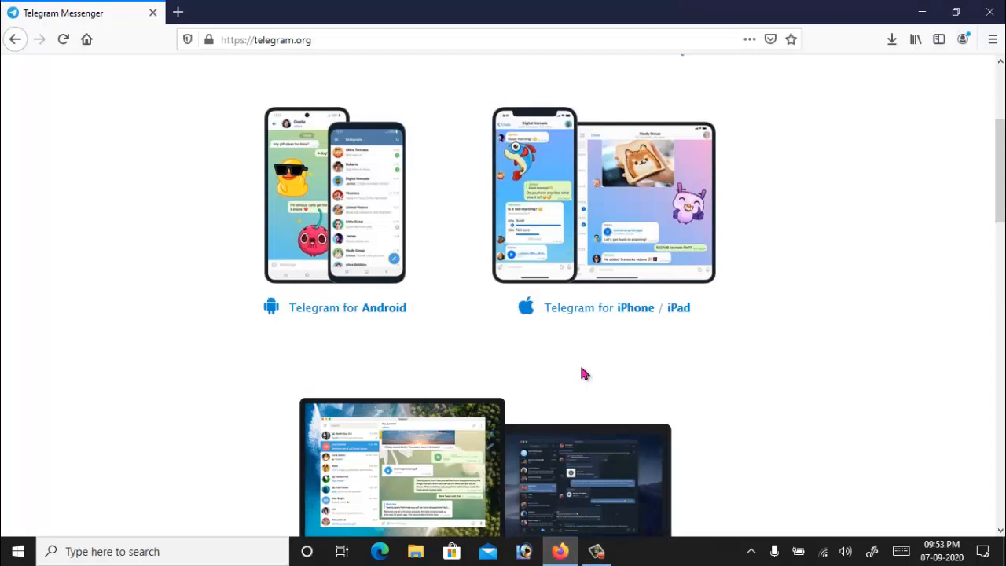
mouse_move(580, 371)
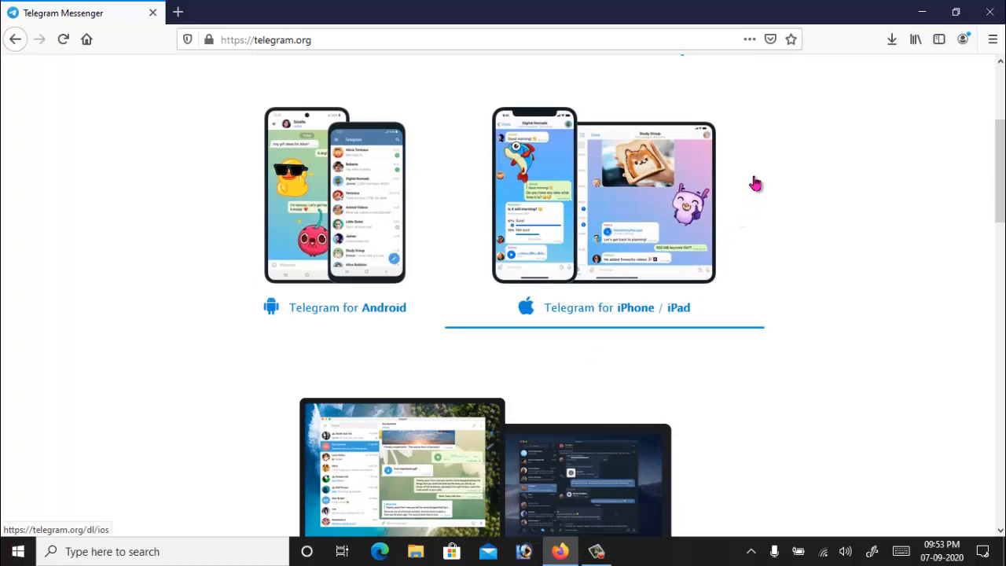
left_click(748, 40)
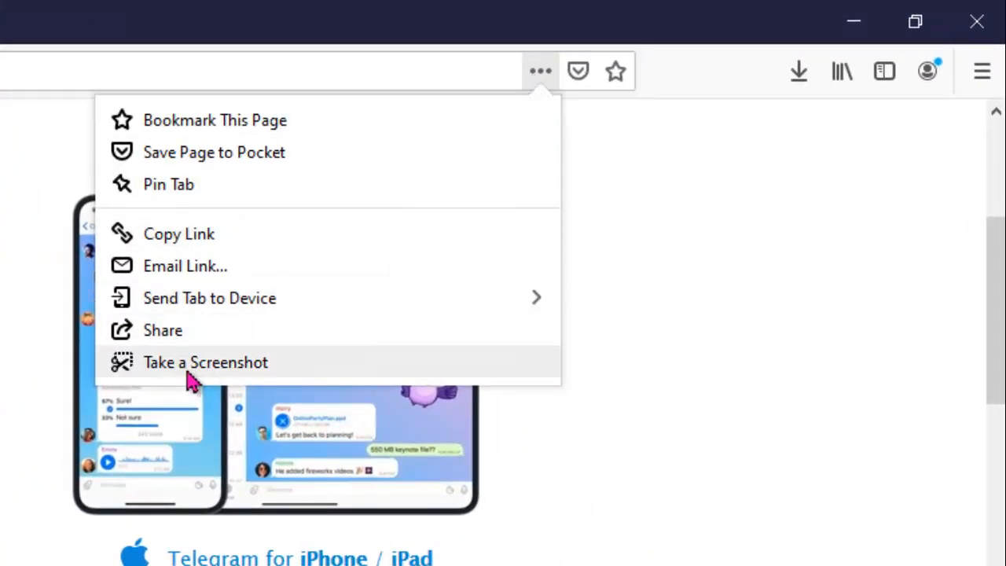
mouse_move(313, 385)
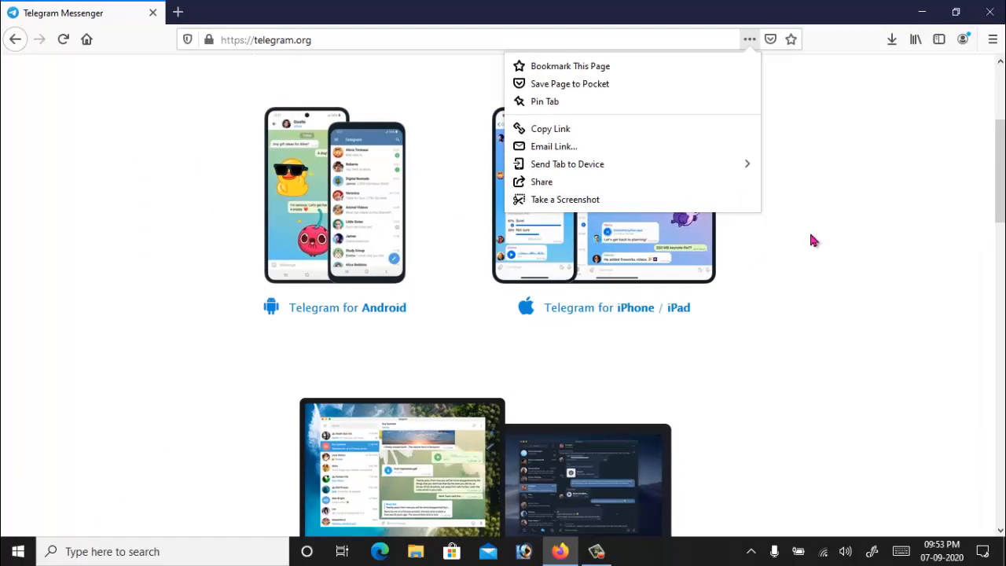
left_click(830, 182)
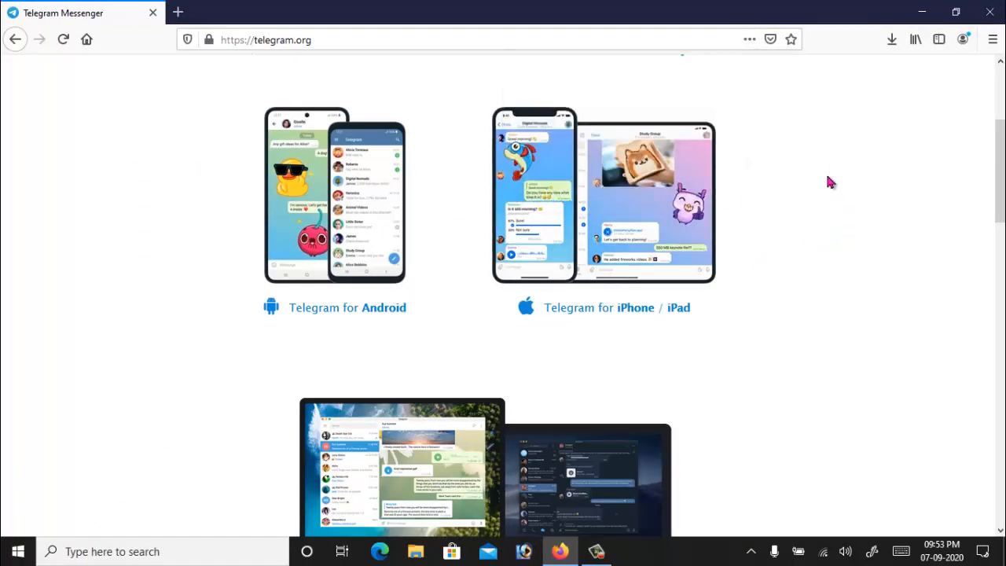
mouse_move(203, 172)
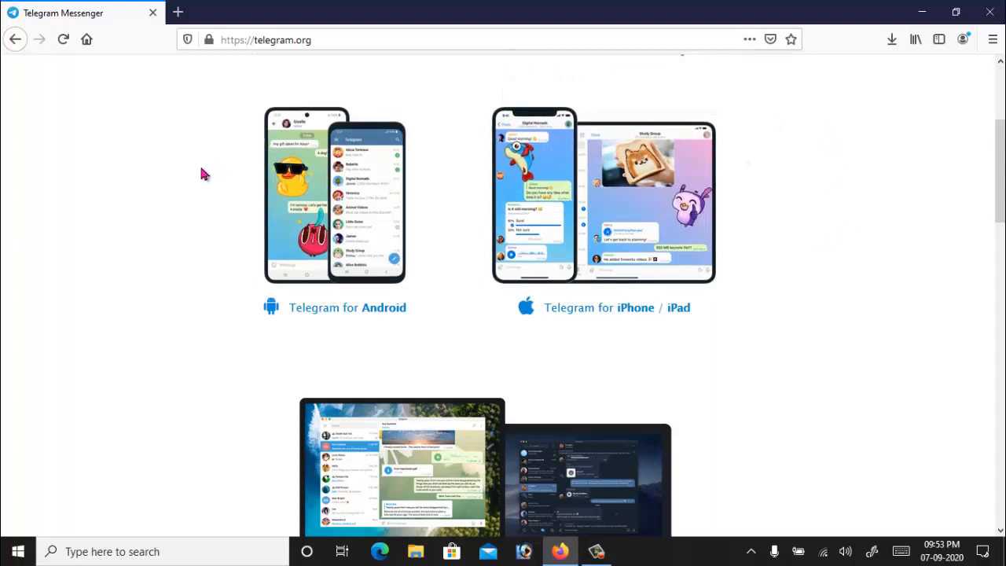
Start Firefox's Take a Screenshot tool from the page's right-click menu.
right_click(203, 173)
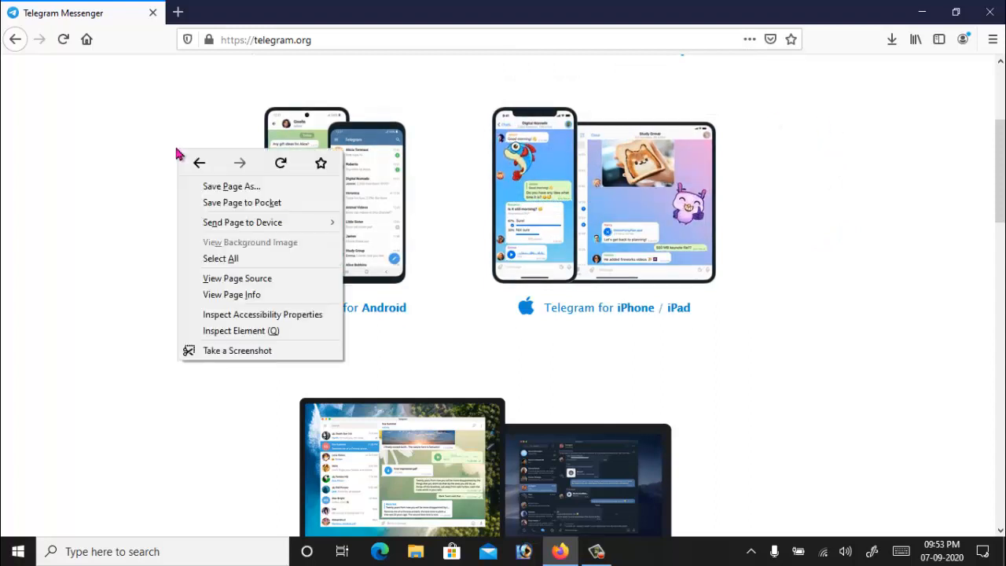
mouse_move(252, 351)
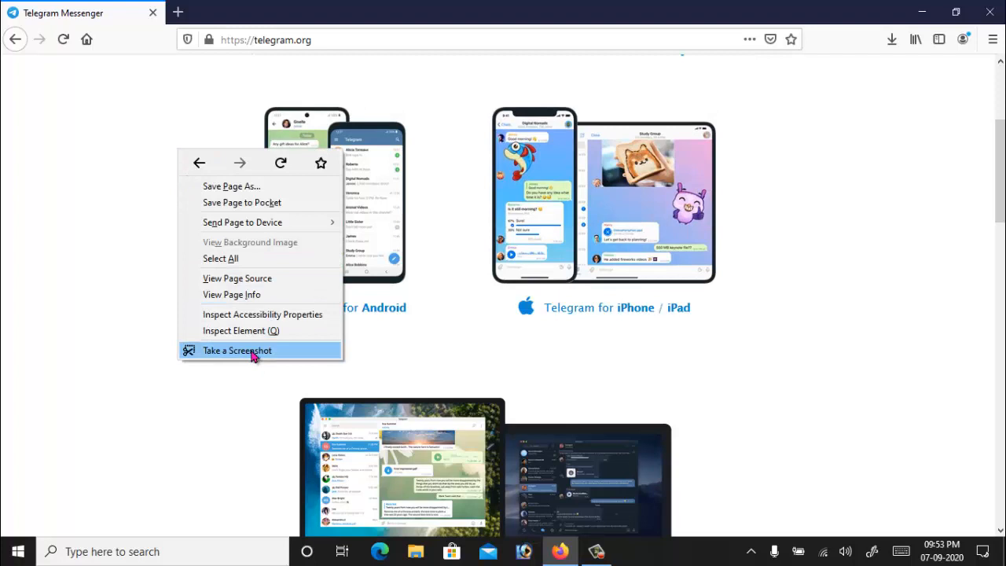
left_click(235, 350)
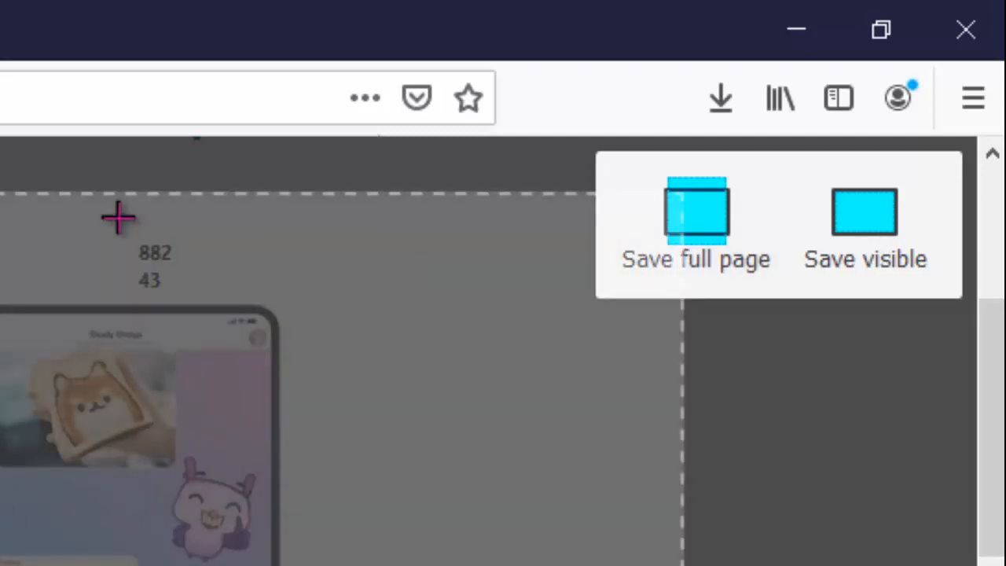
mouse_move(459, 406)
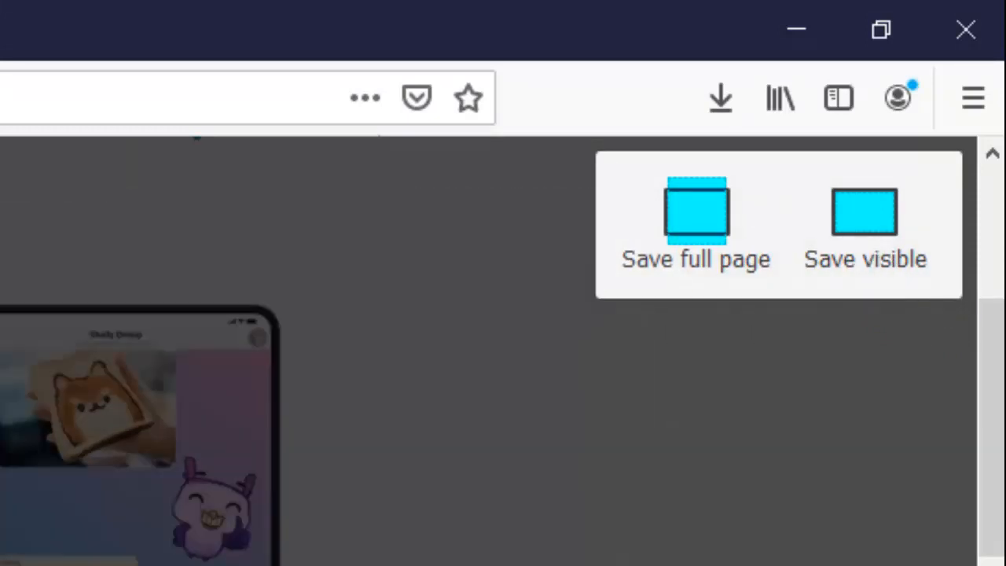
mouse_move(696, 212)
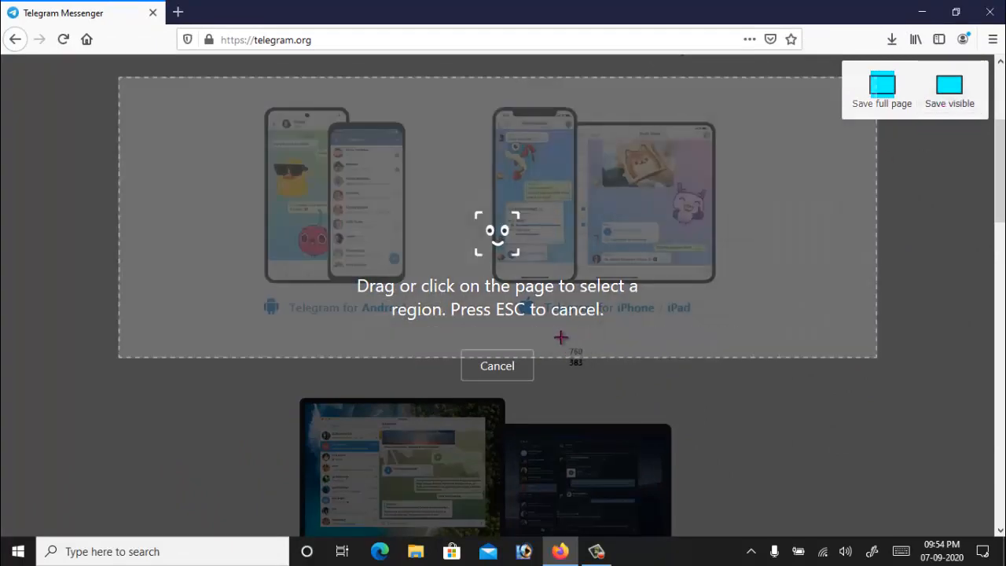
mouse_move(594, 342)
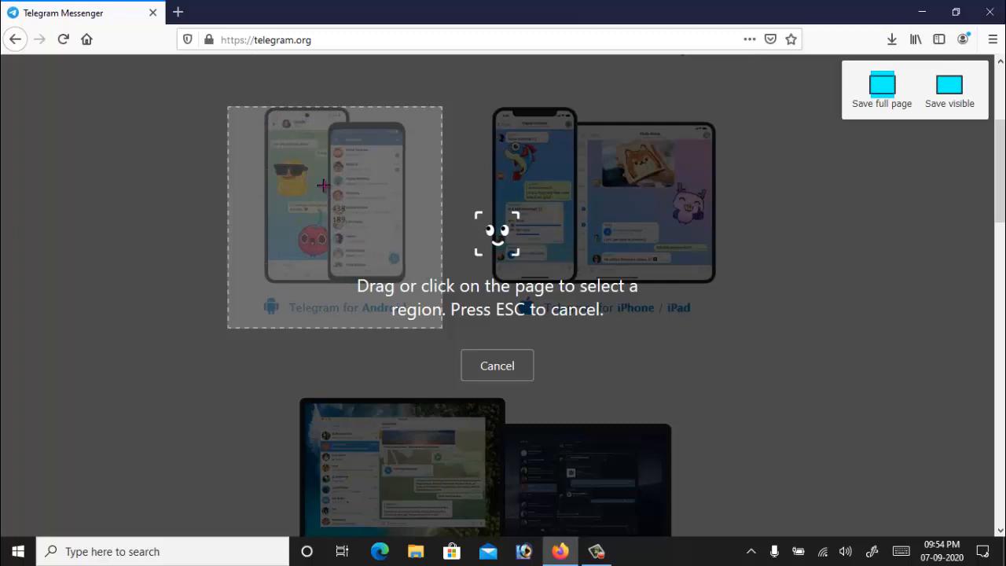
Finish the Telegram for Android region and download it as an image.
left_click(333, 217)
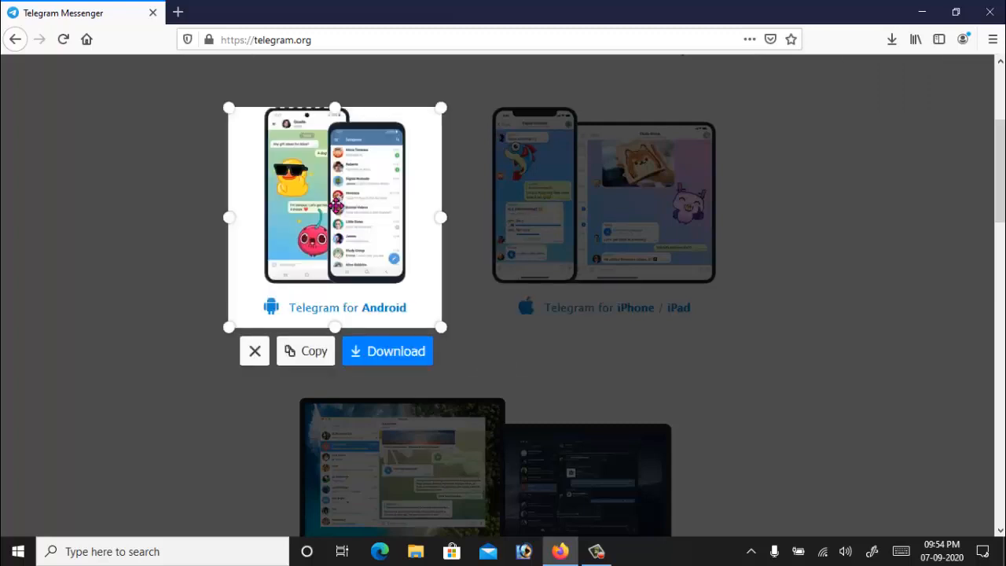
mouse_move(342, 135)
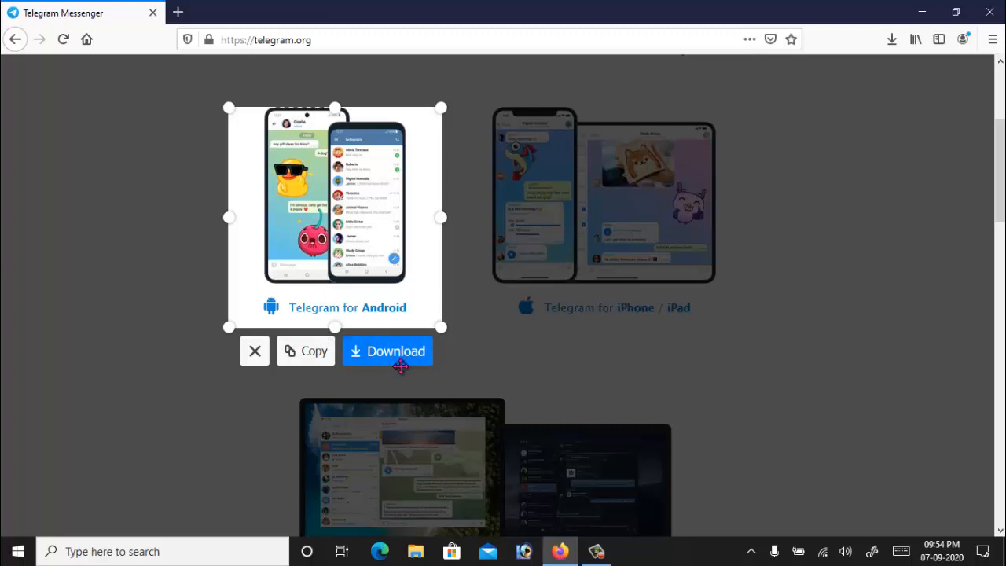
mouse_move(390, 360)
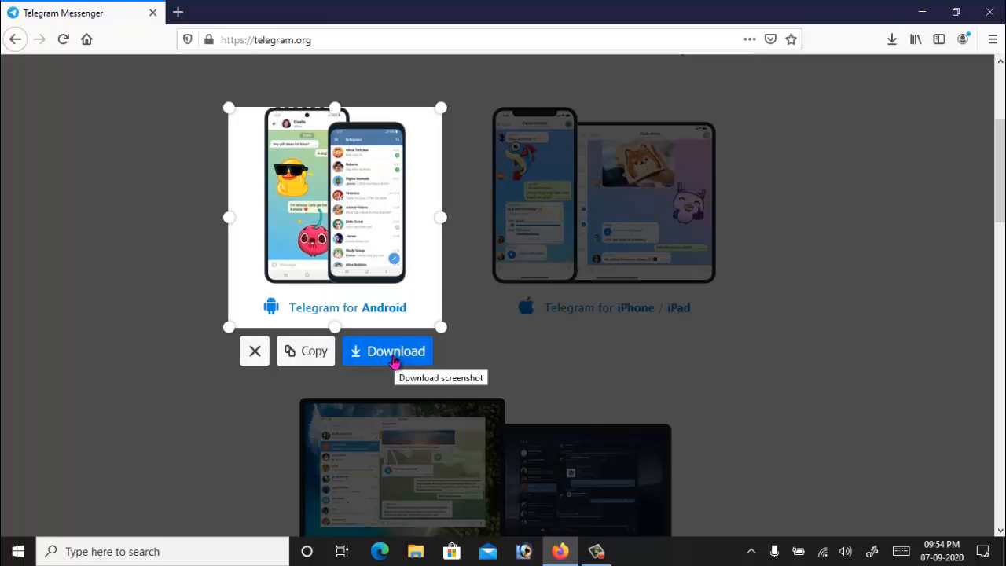
left_click(386, 351)
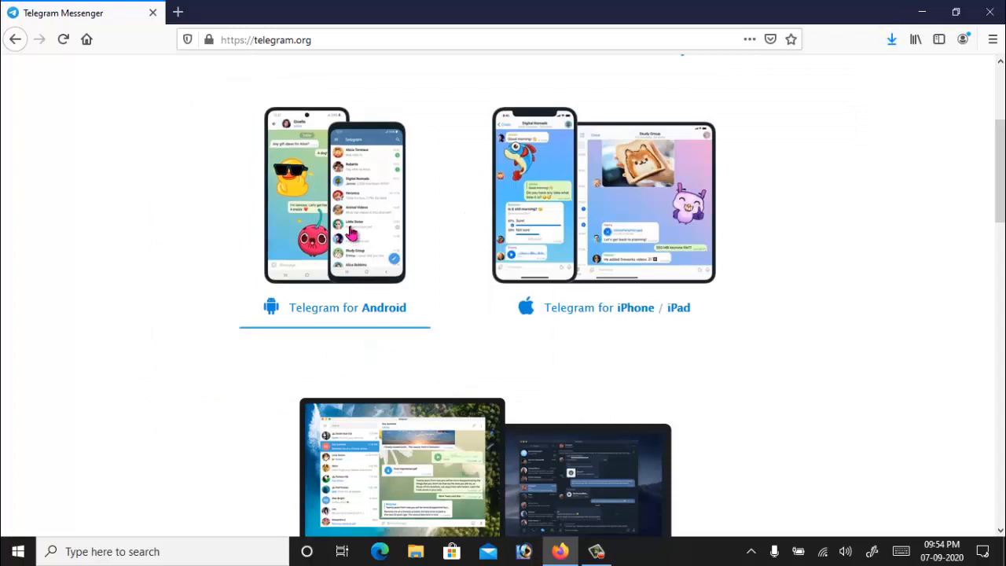
mouse_move(415, 333)
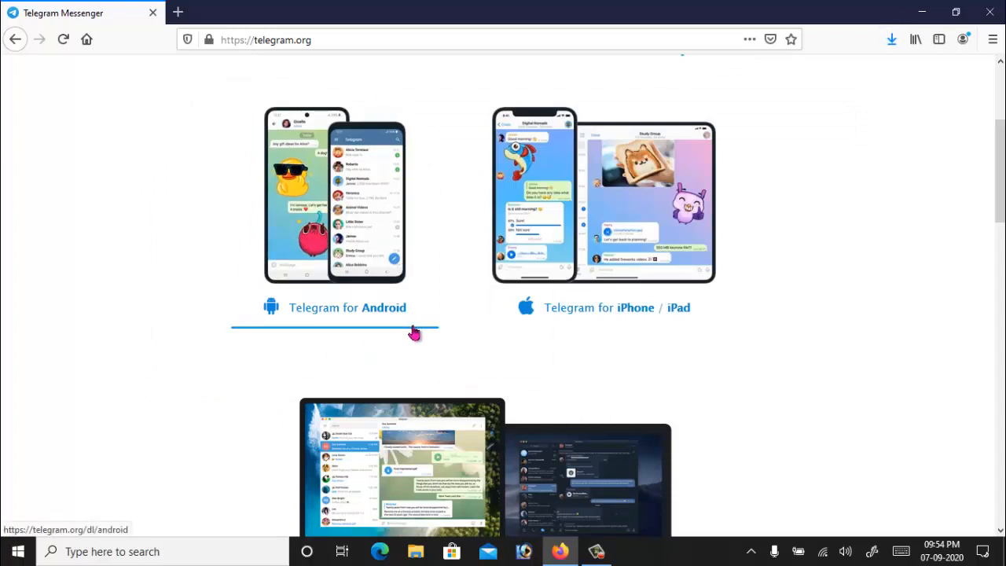
mouse_move(858, 145)
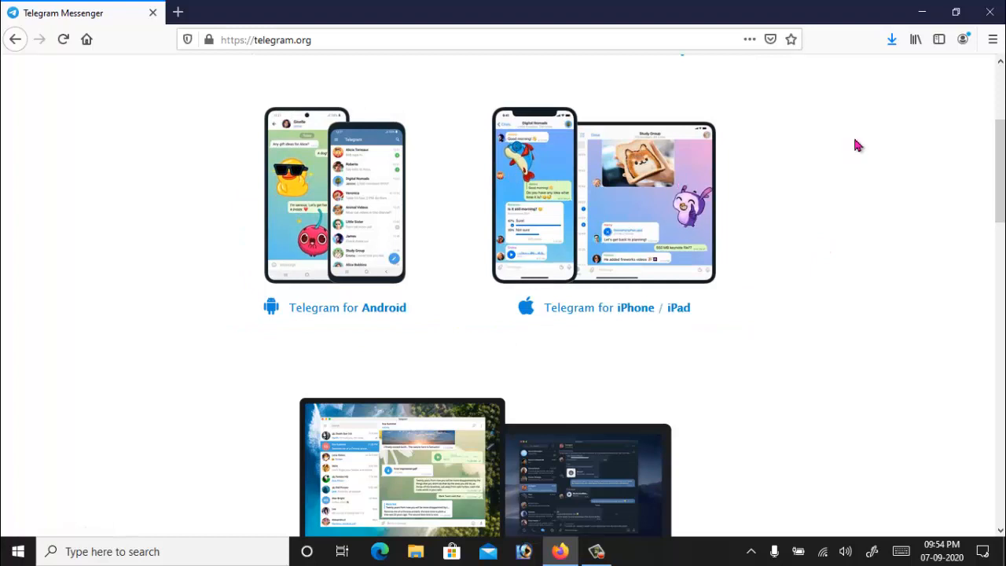
mouse_move(891, 39)
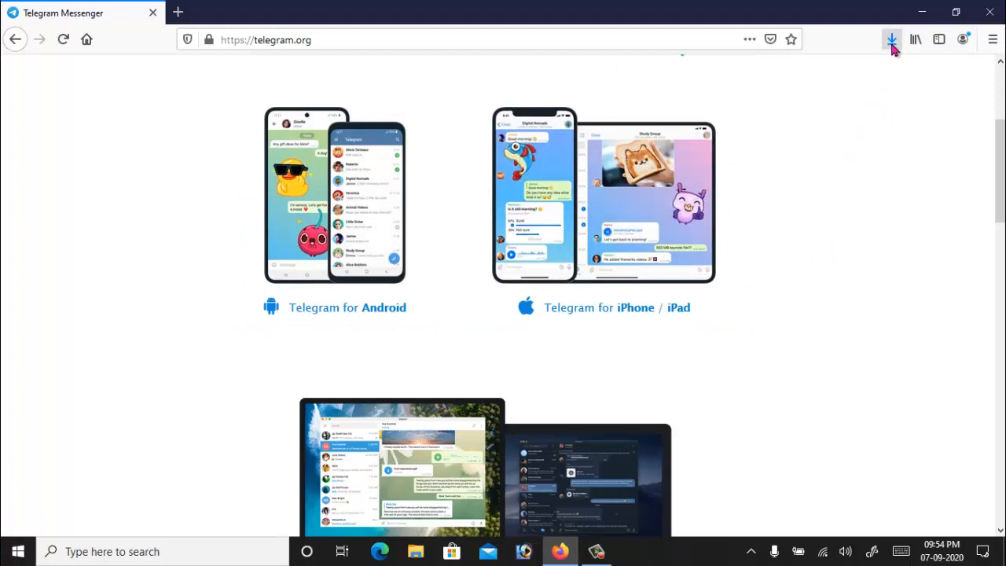
View the downloaded Android screenshot from the Downloads list, then return to the Telegram page.
left_click(889, 39)
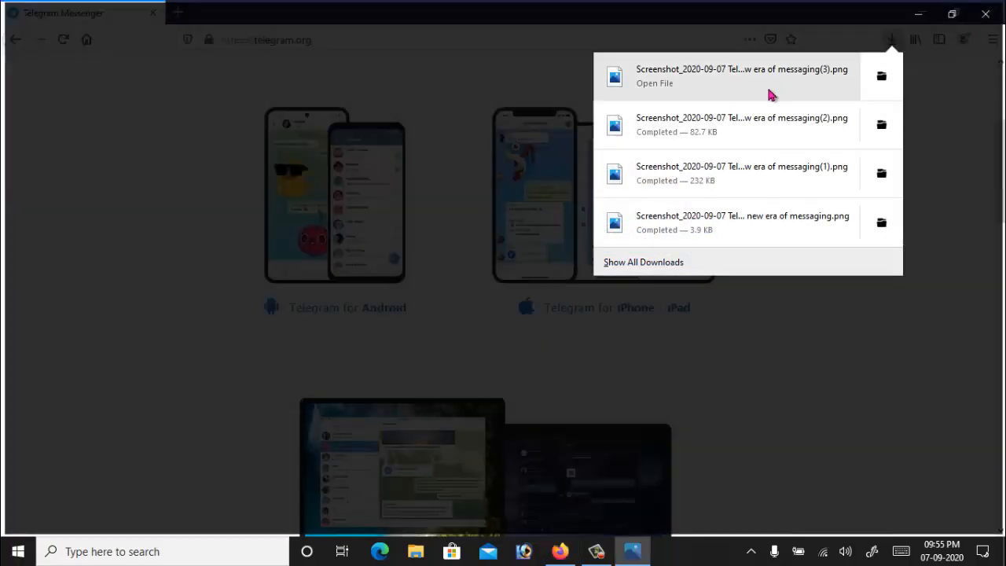
left_click(739, 75)
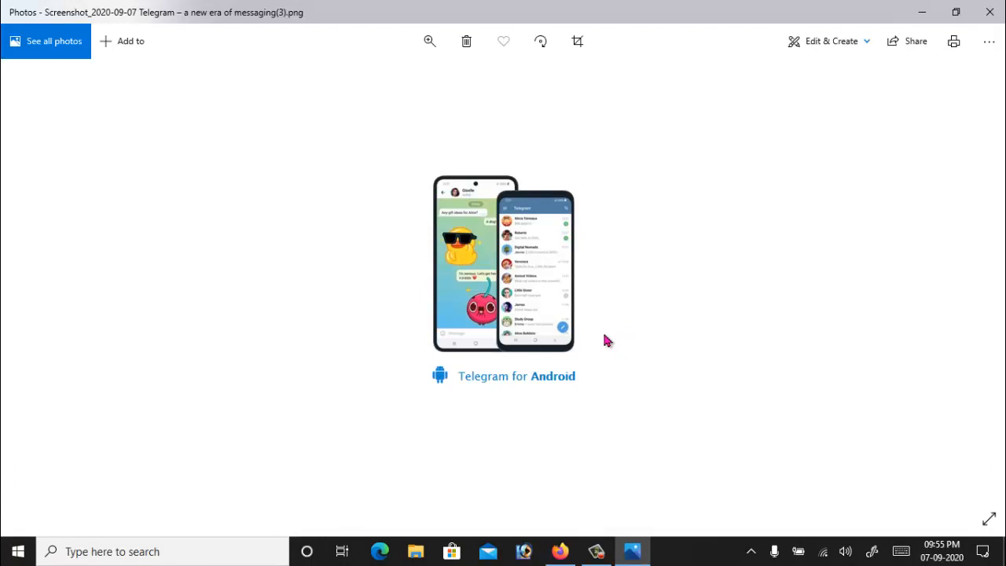
left_click(560, 550)
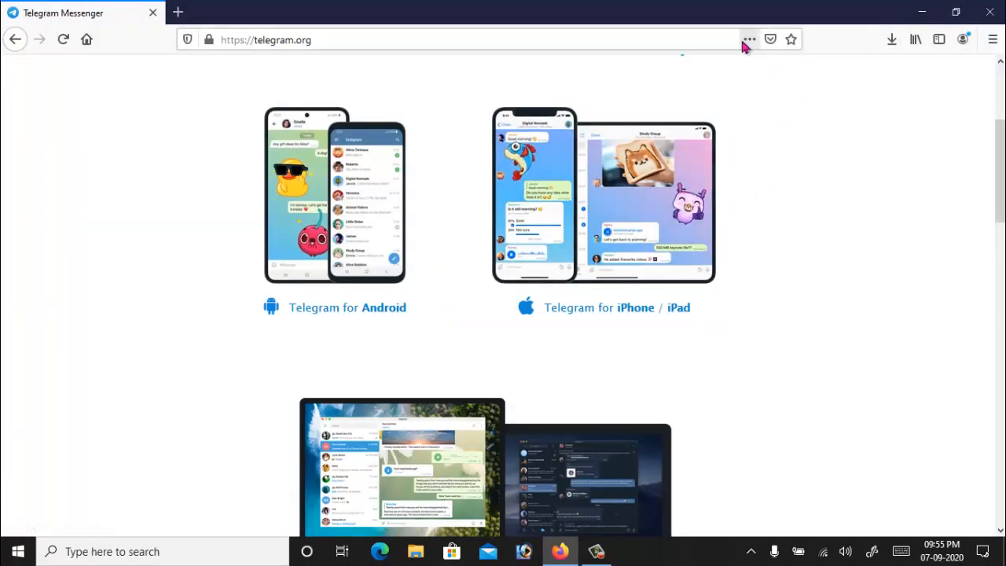
Capture a region framing both the Android and iPhone/iPad phone images and download it.
left_click(748, 38)
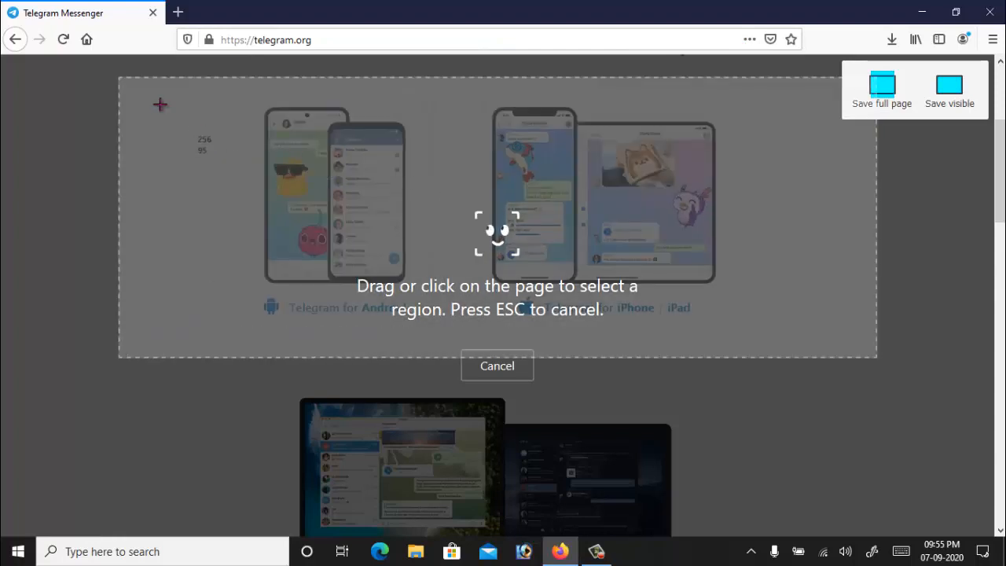
mouse_move(85, 75)
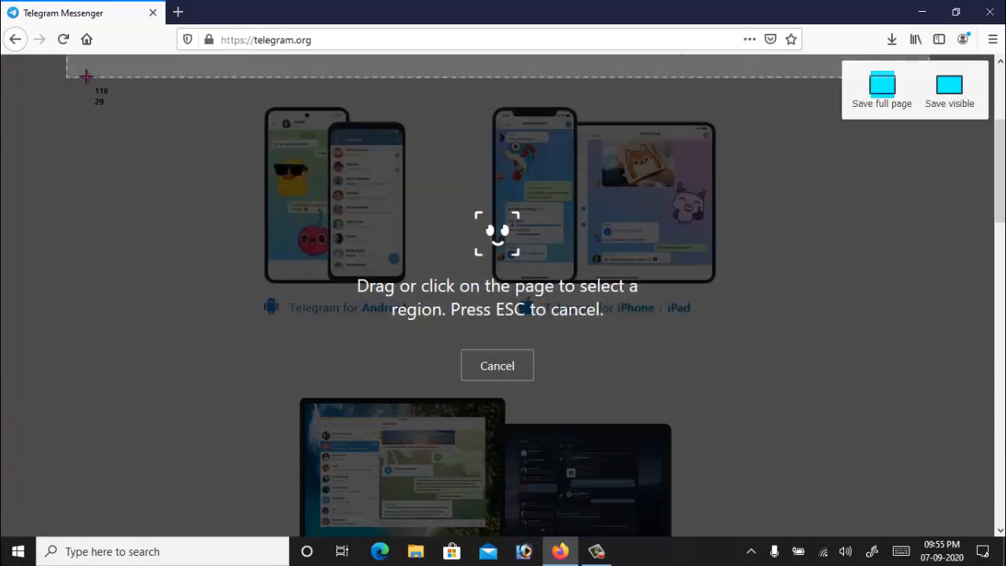
mouse_move(87, 76)
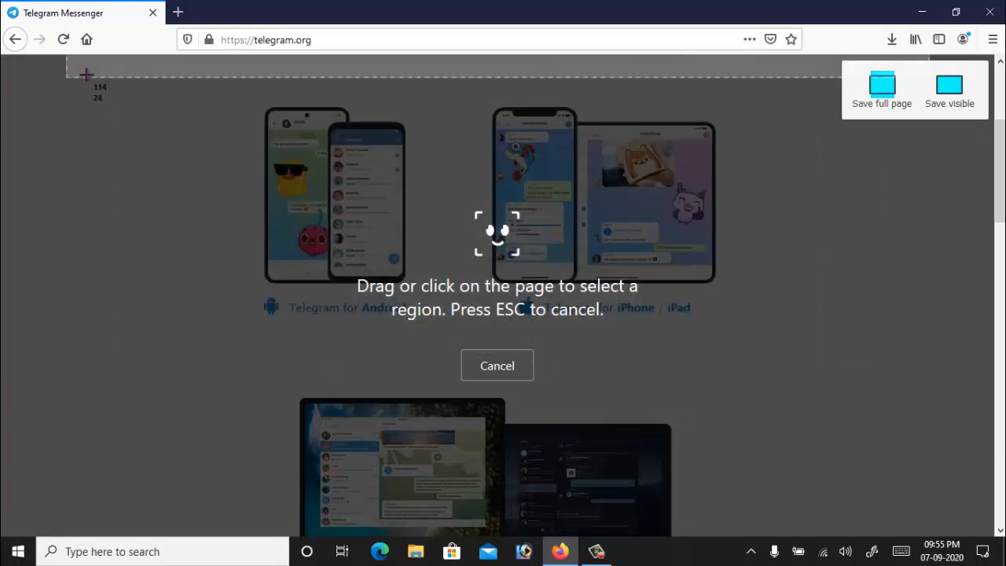
left_click_drag(85, 73, 160, 204)
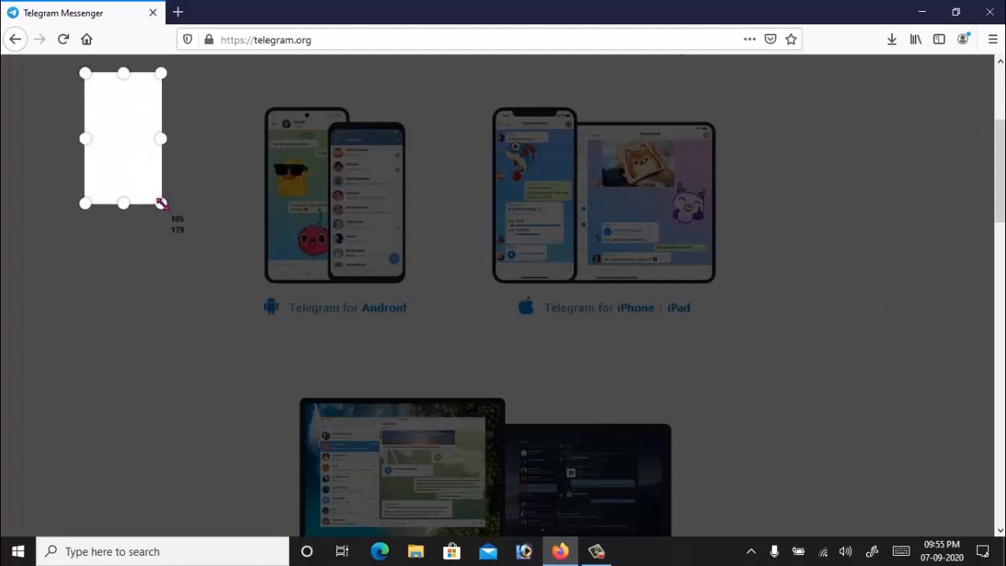
left_click_drag(160, 203, 531, 384)
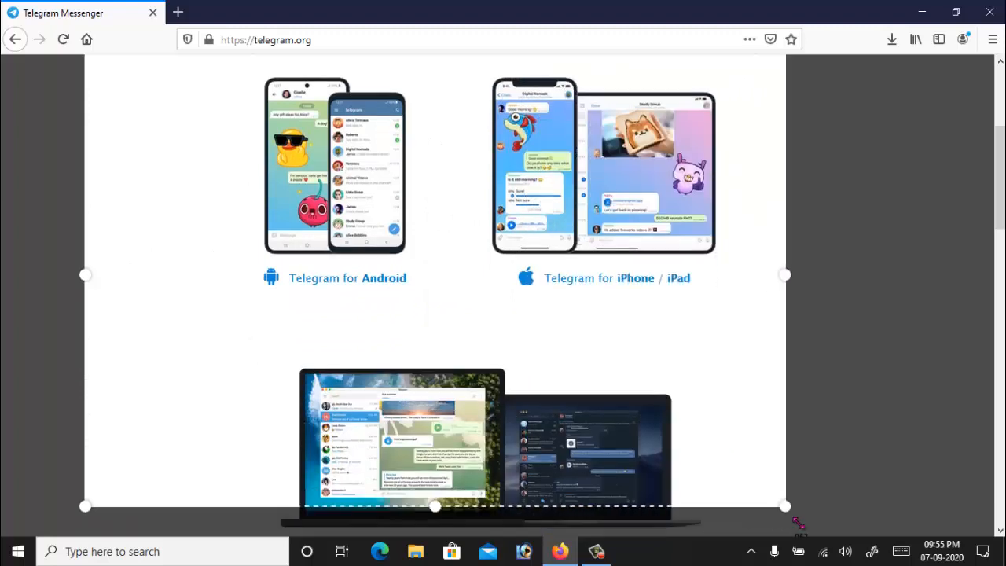
scroll("down", 3)
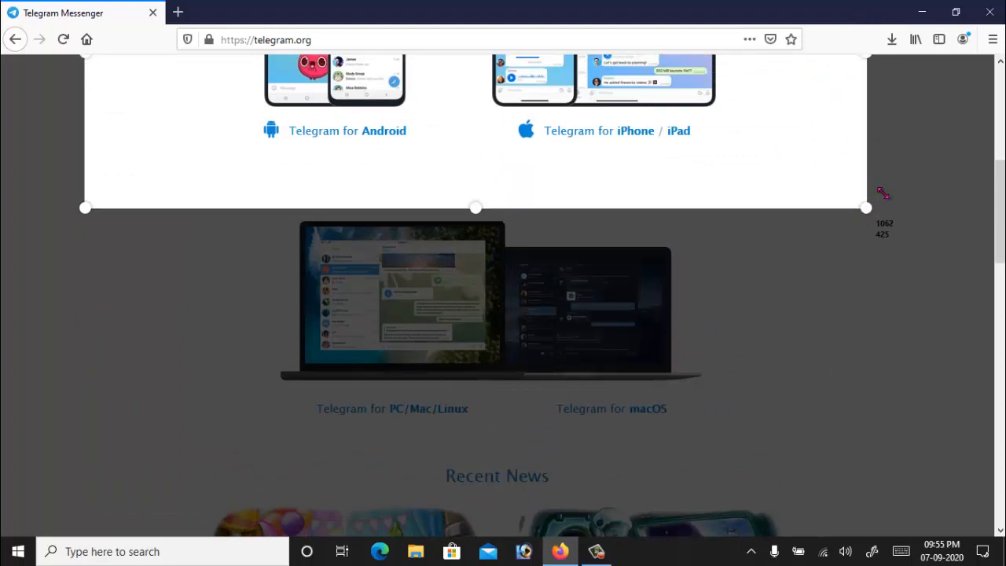
left_click_drag(864, 207, 896, 201)
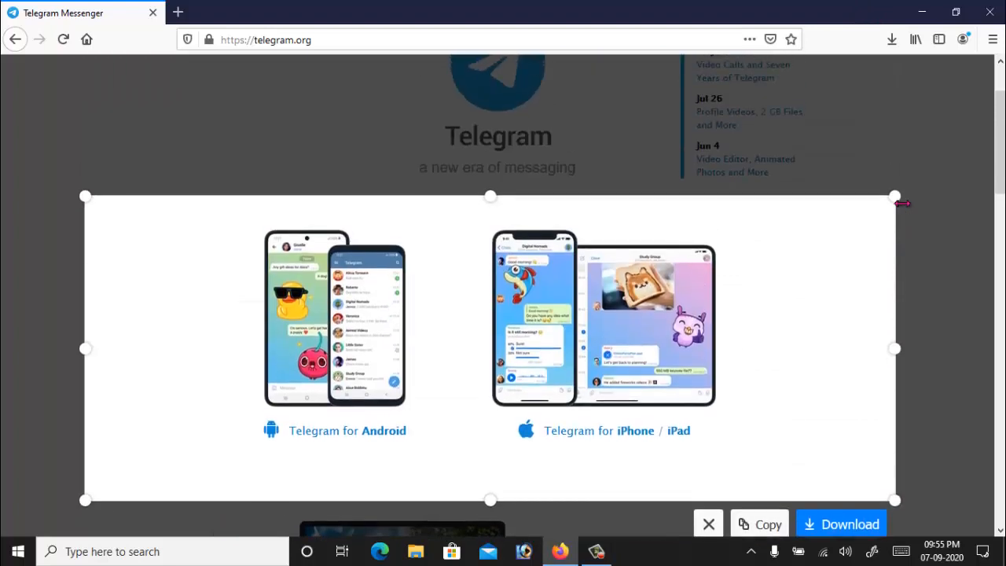
scroll("down", 3)
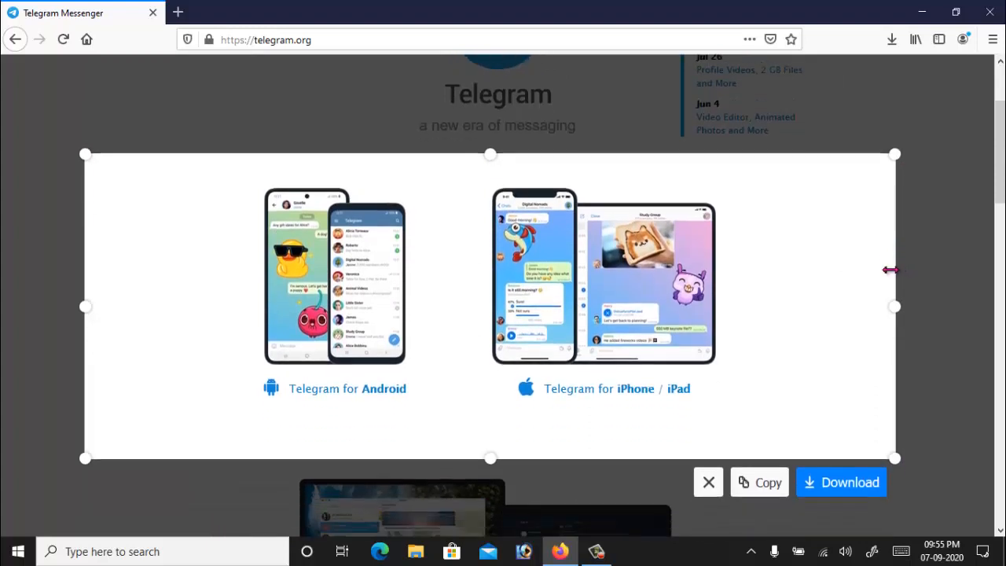
scroll("down", 3)
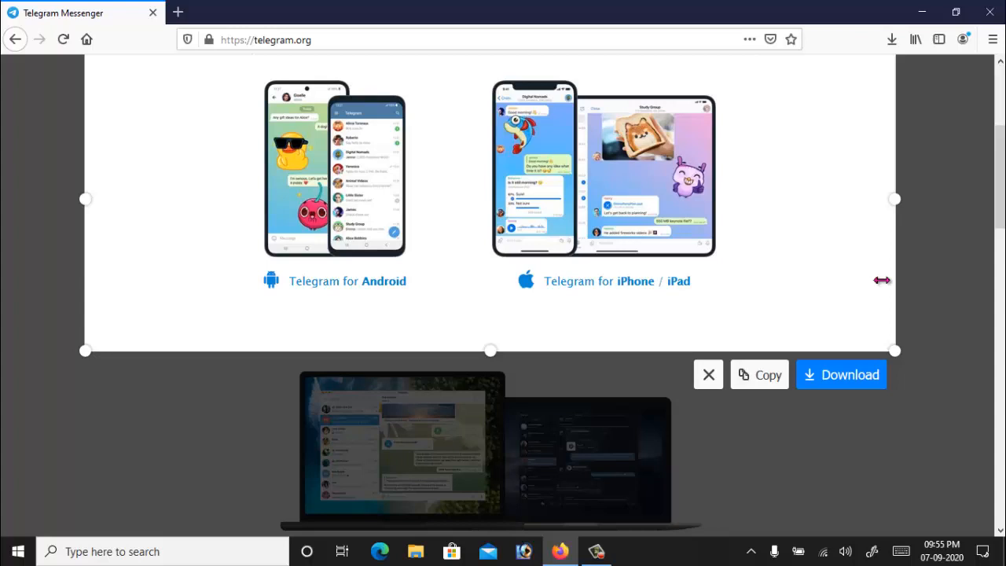
mouse_move(846, 385)
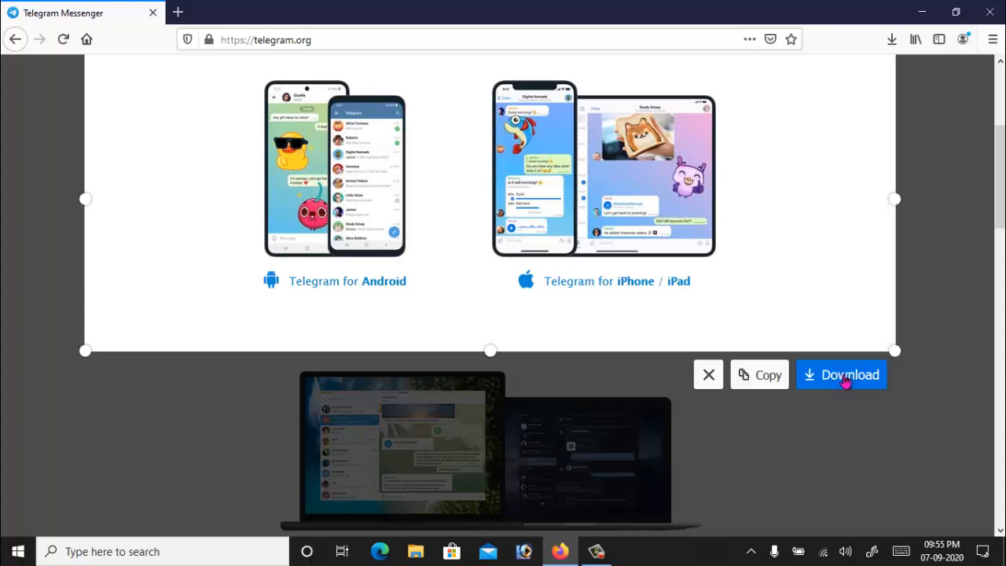
left_click(843, 374)
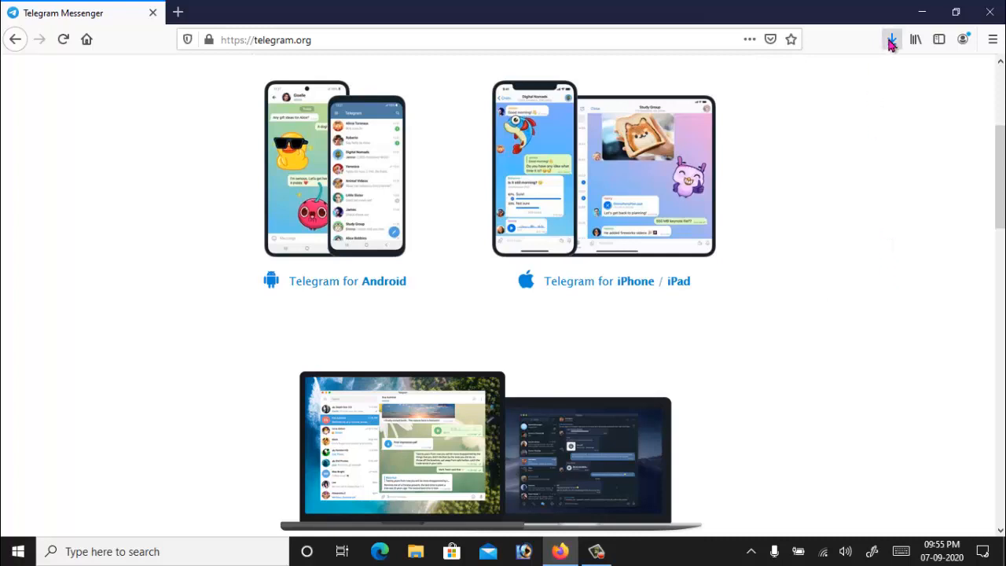
left_click(893, 37)
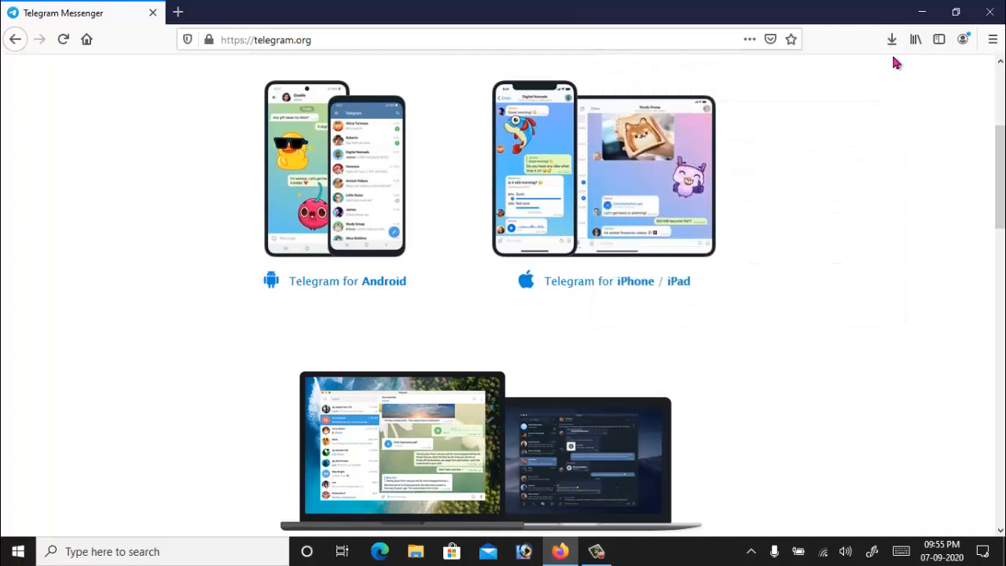
left_click(891, 38)
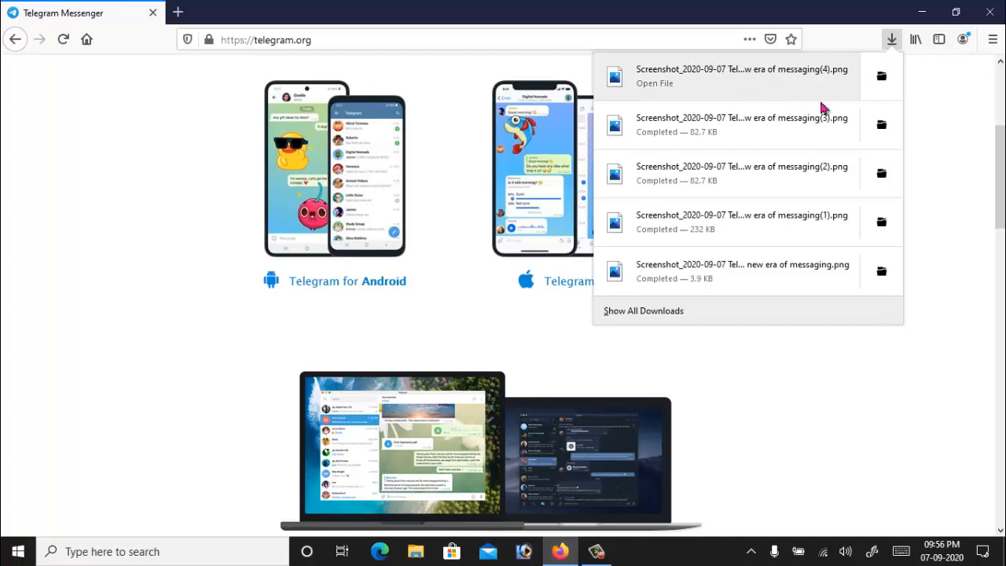
mouse_move(745, 85)
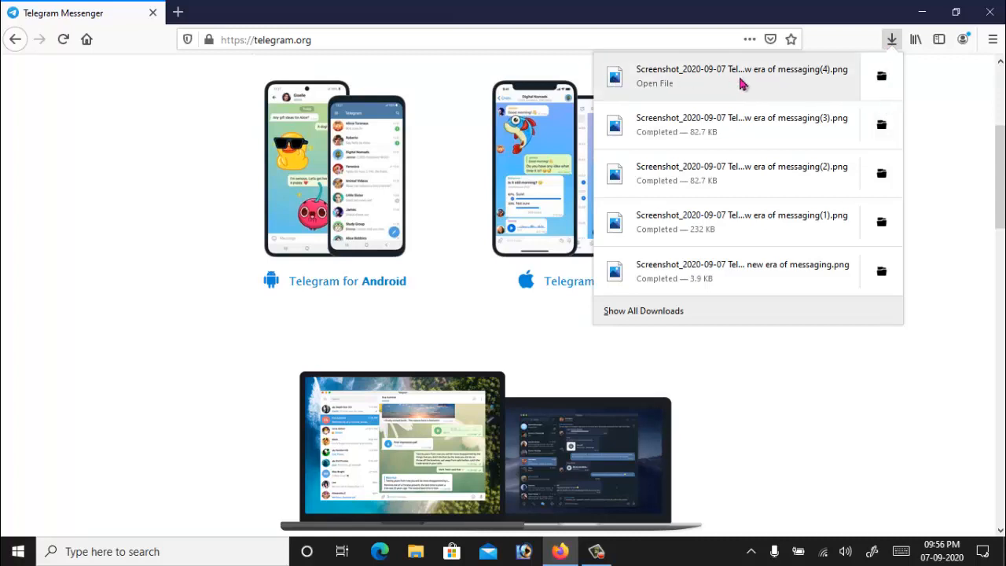
mouse_move(751, 88)
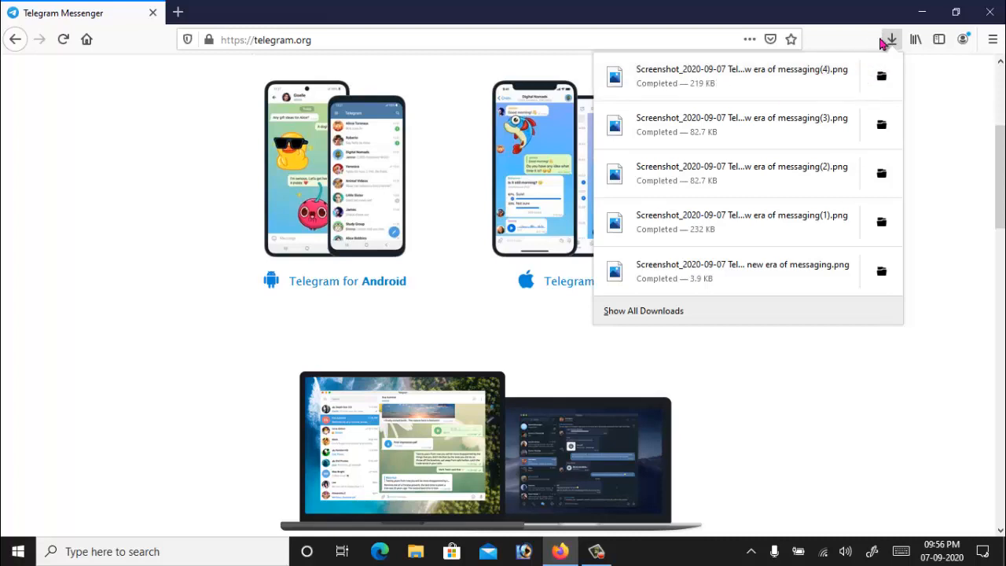
mouse_move(814, 229)
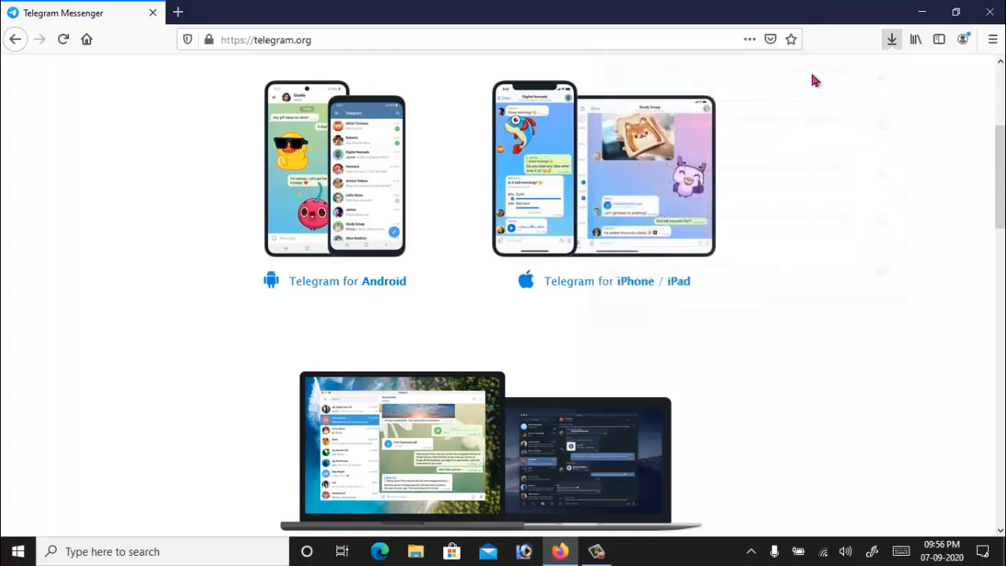
scroll("up", 3)
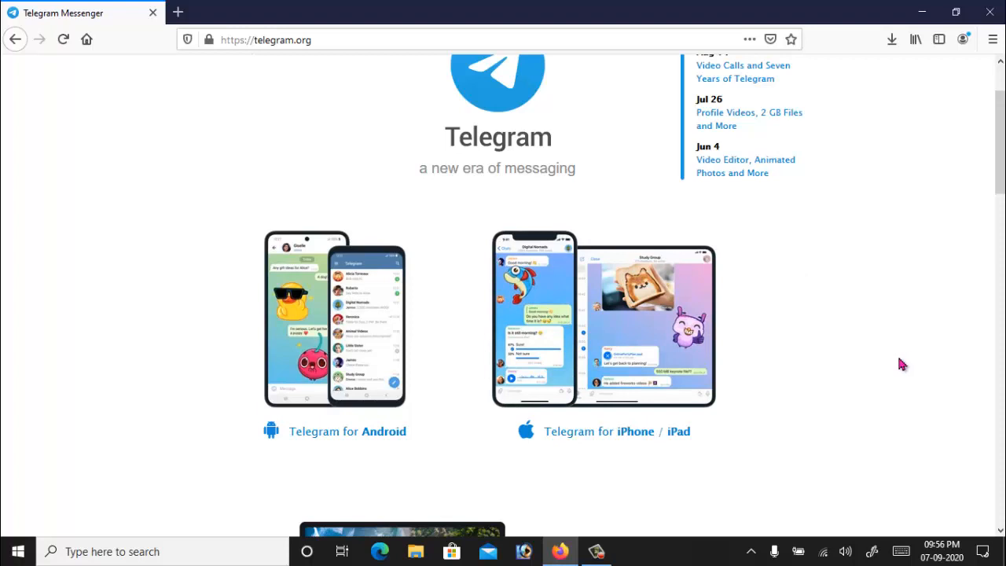
mouse_move(391, 173)
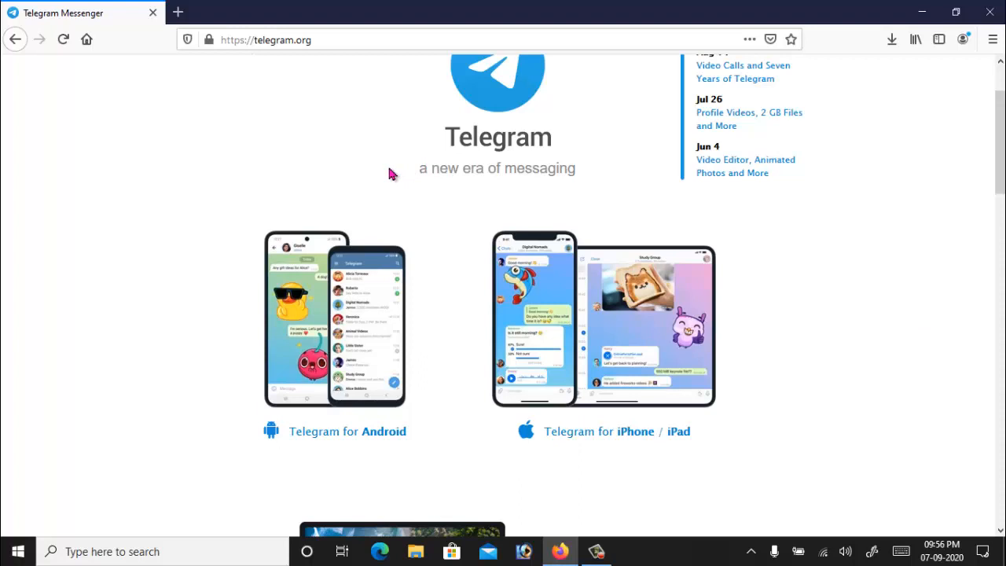
mouse_move(339, 13)
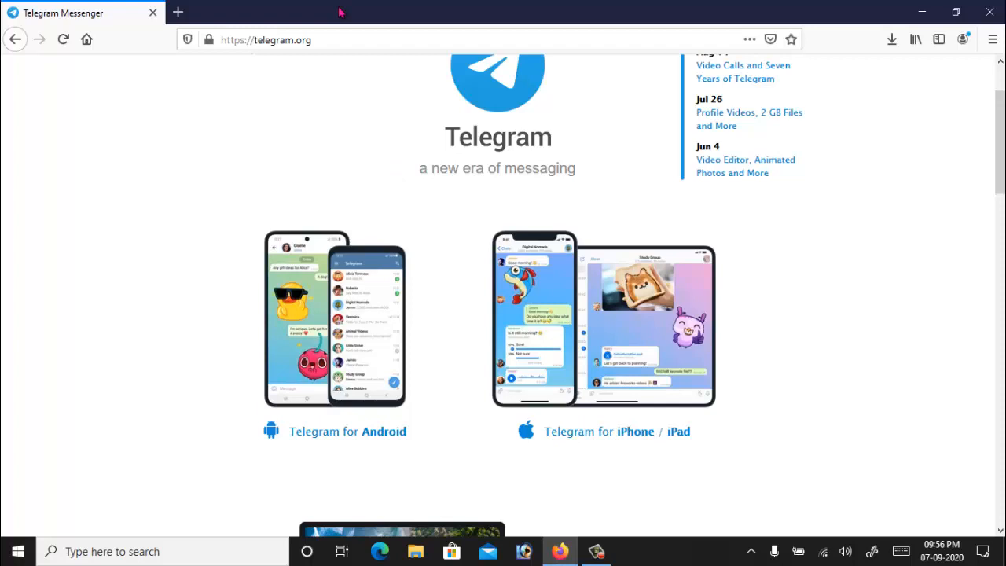